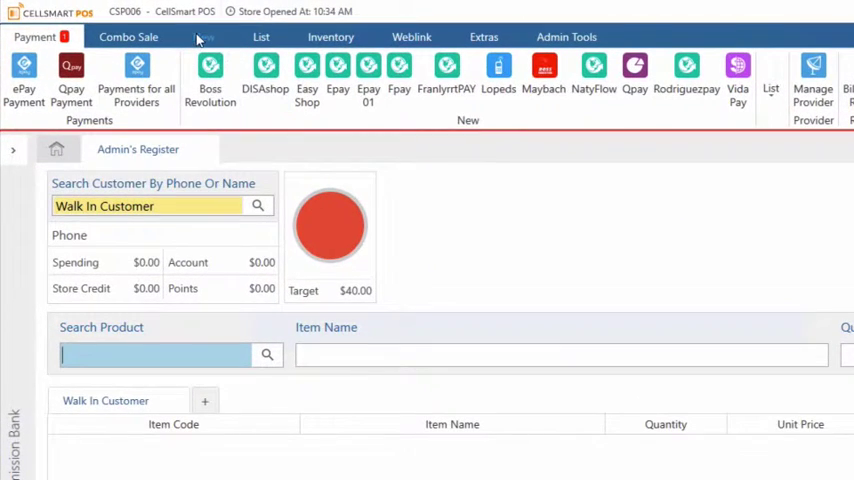
Step: Start a new purchase from the New menu and expand the Vendor dropdown
{"action": "left_click", "coordinate": [203, 37]}
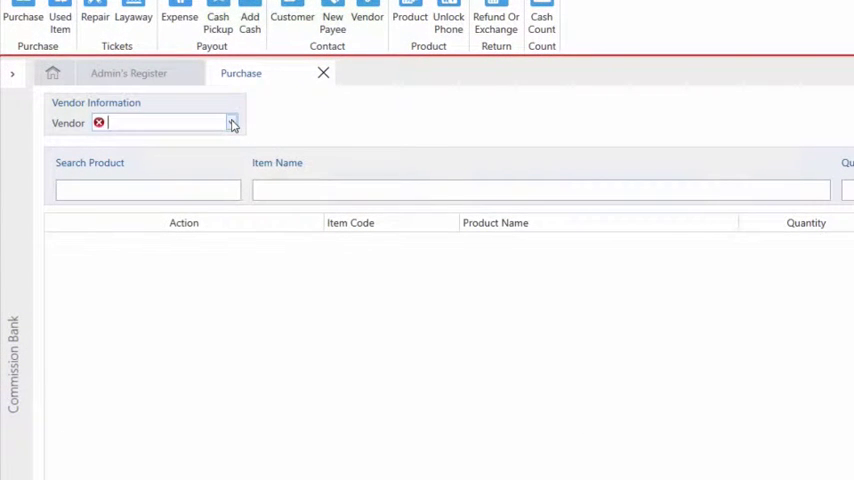
{"action": "left_click", "coordinate": [231, 122]}
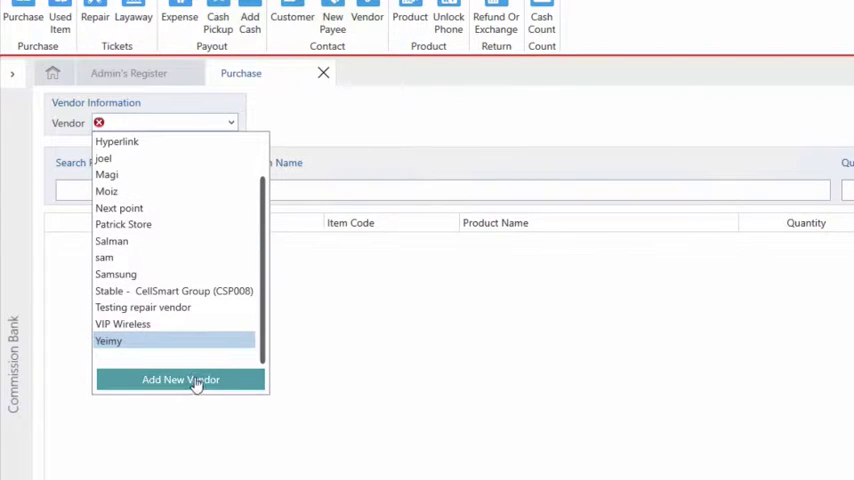
Step: Add a new vendor named 'Joe' and save him as this purchase's vendor
{"action": "left_click", "coordinate": [180, 379]}
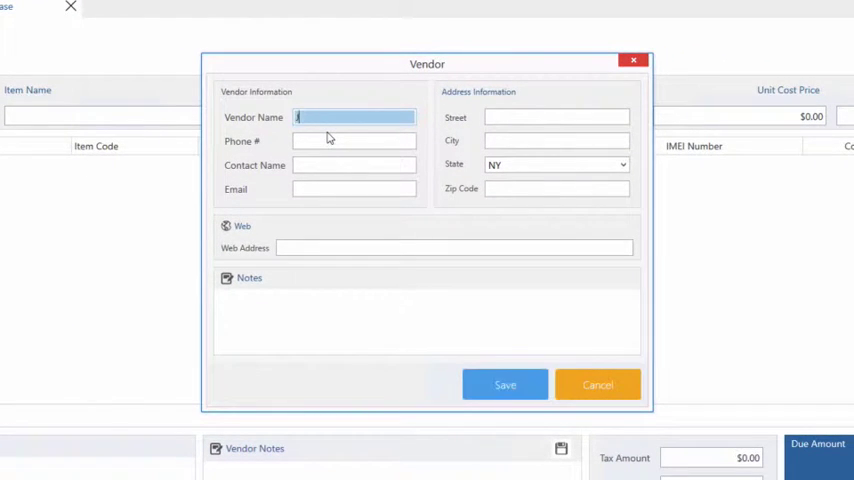
{"action": "type", "text": "Joe"}
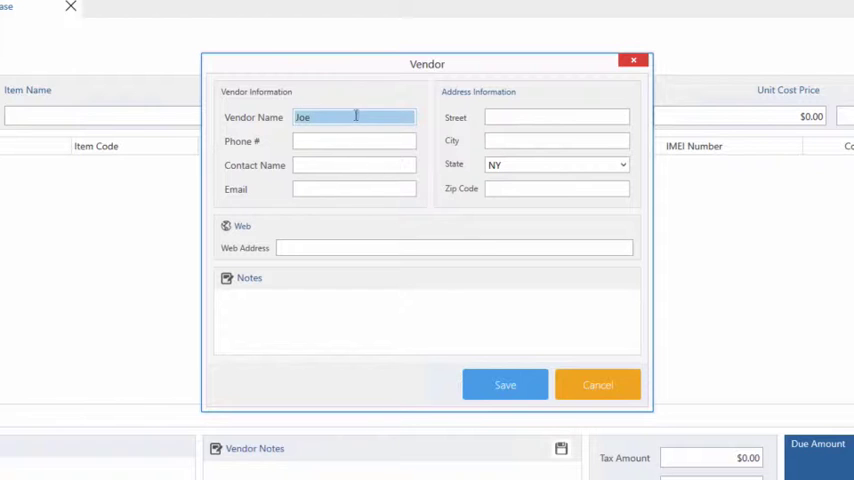
{"action": "left_click", "coordinate": [505, 385]}
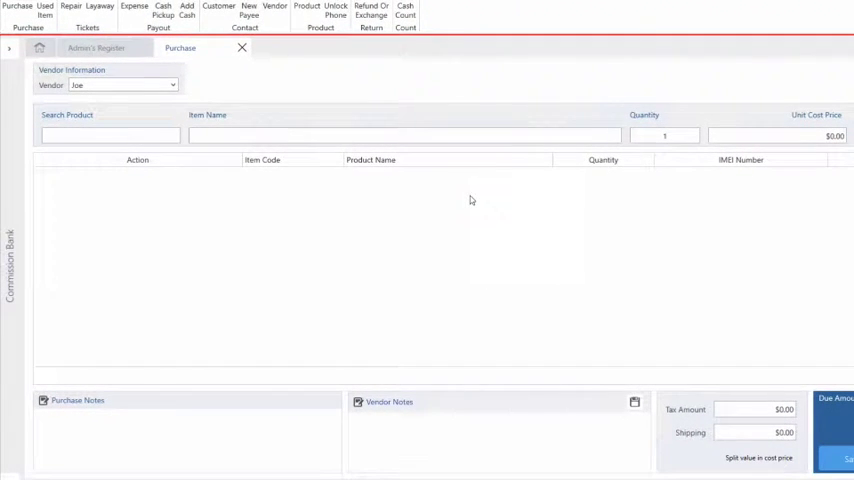
{"action": "mouse_move", "coordinate": [214, 186]}
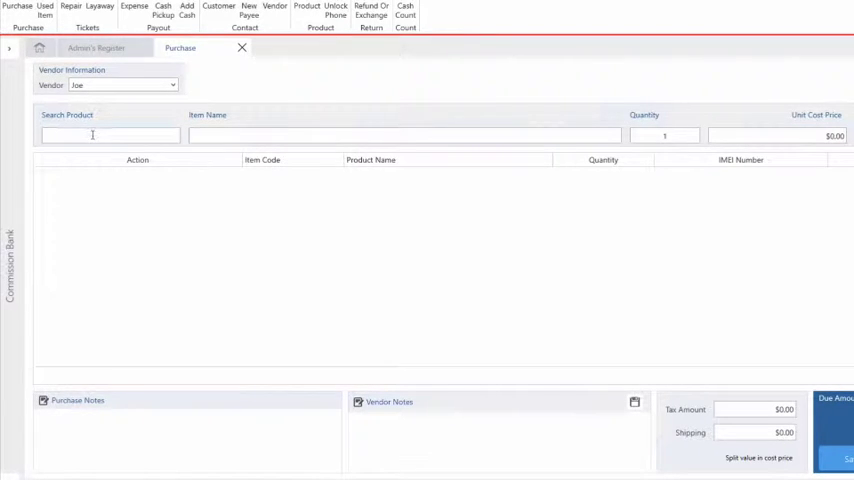
Step: Search the product catalogue for 'Charger'
{"action": "left_click", "coordinate": [110, 135]}
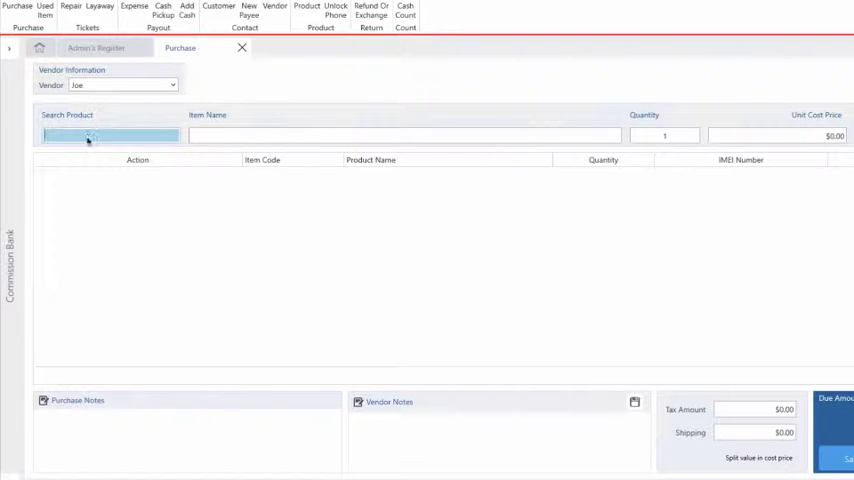
{"action": "type", "text": "Charger"}
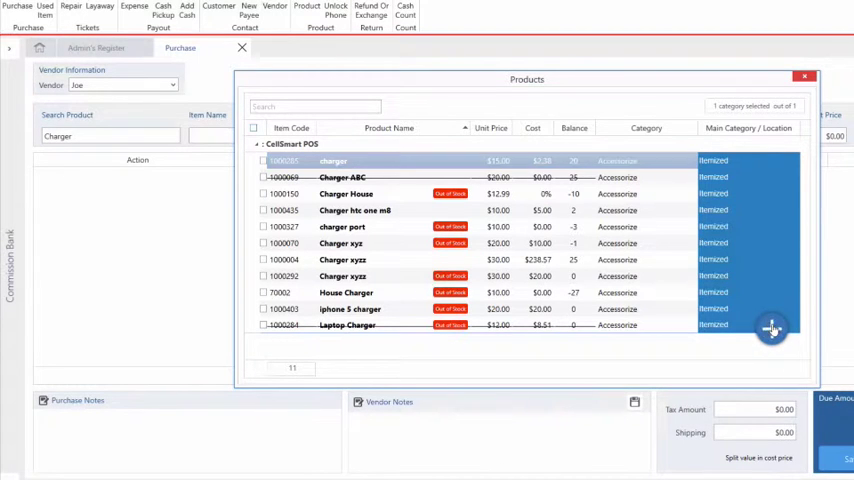
Step: Select the plain 'charger' product and set 4 units at $2.00 each
{"action": "left_click", "coordinate": [772, 328]}
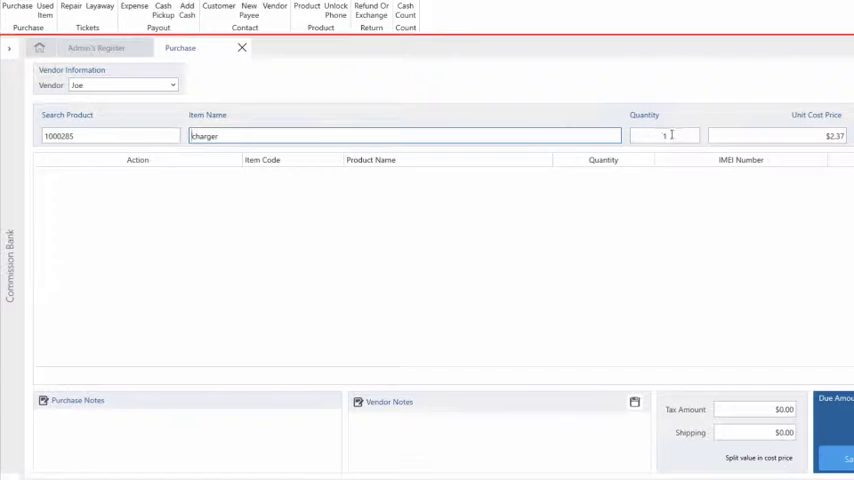
{"action": "left_click", "coordinate": [664, 135]}
{"action": "type", "text": "4"}
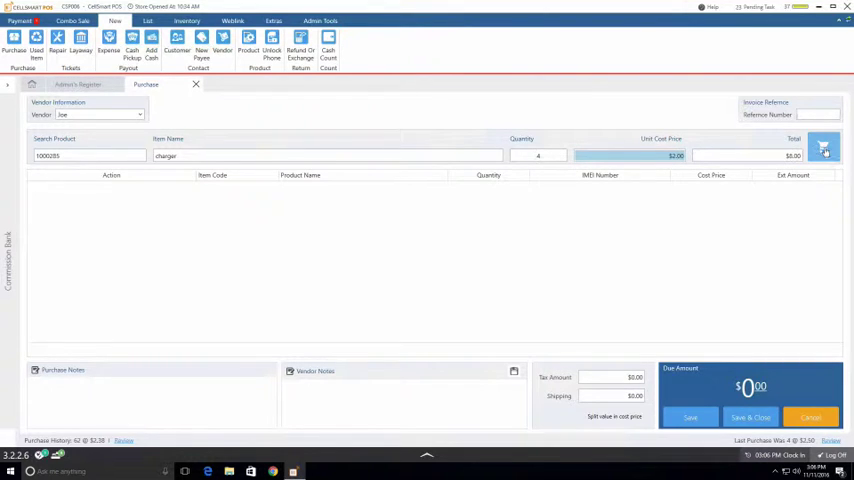
Step: Add the 4 chargers to the cart and search products for 'iphone'
{"action": "left_click", "coordinate": [823, 147]}
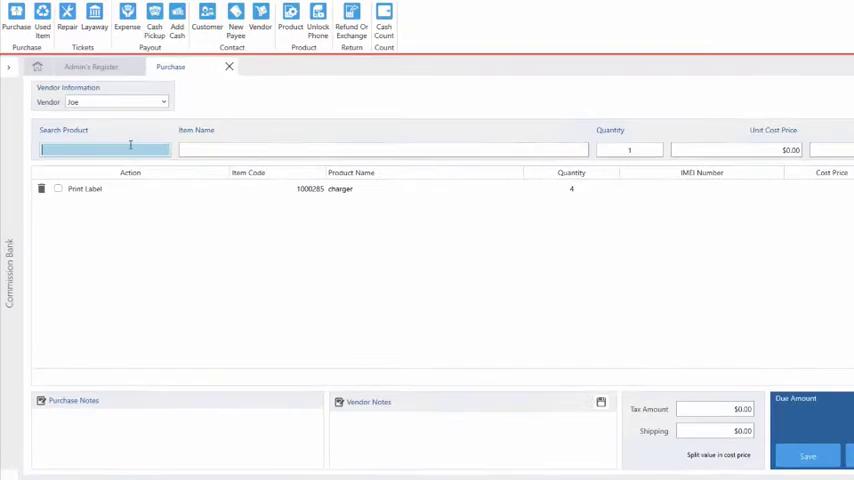
{"action": "type", "text": "iphone 5"}
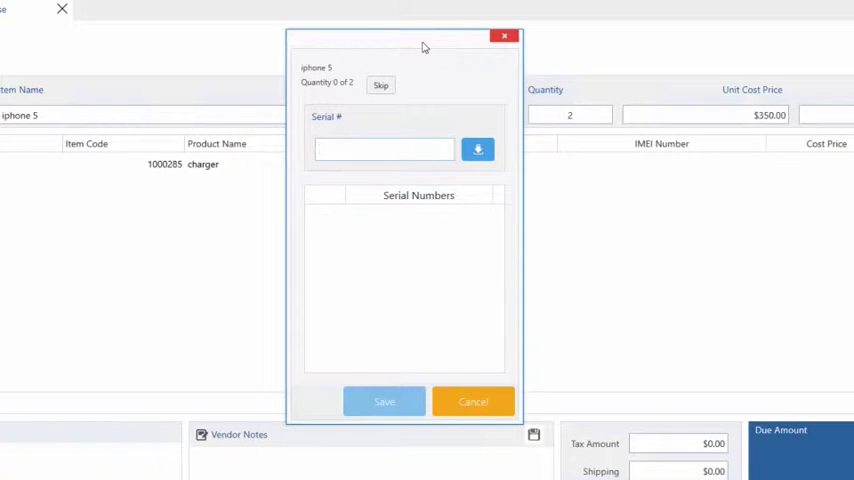
Step: Enter a serial number for each of the two iPhone 5 units and save them
{"action": "left_click", "coordinate": [384, 149]}
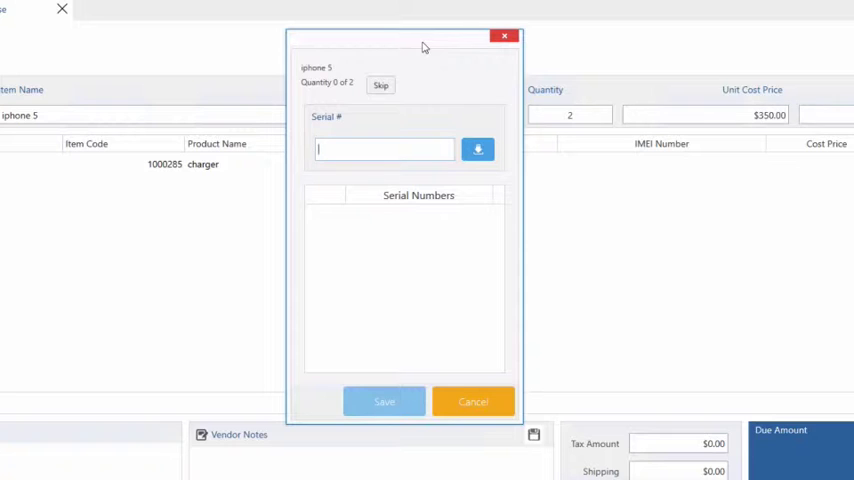
{"action": "type", "text": "s4"}
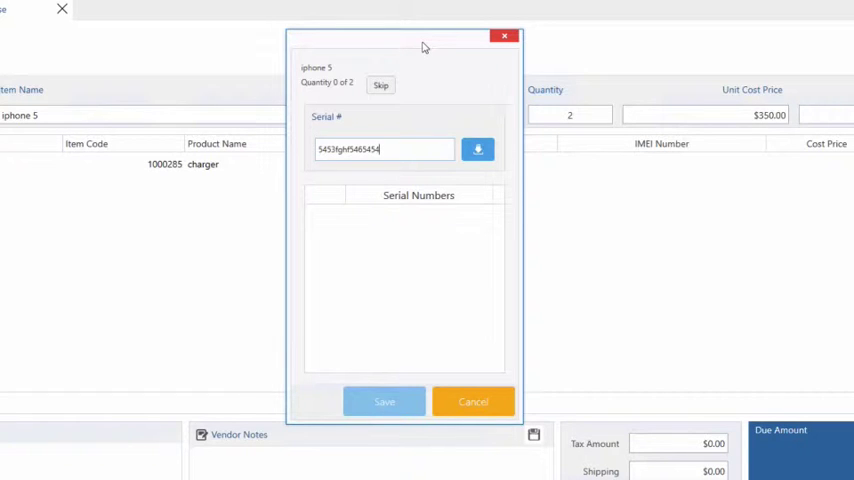
{"action": "mouse_move", "coordinate": [475, 115]}
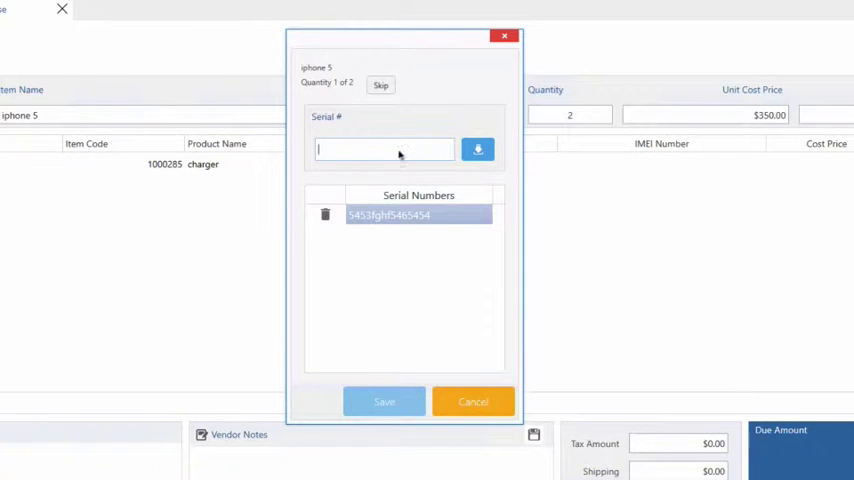
{"action": "type", "text": "5456g675765675"}
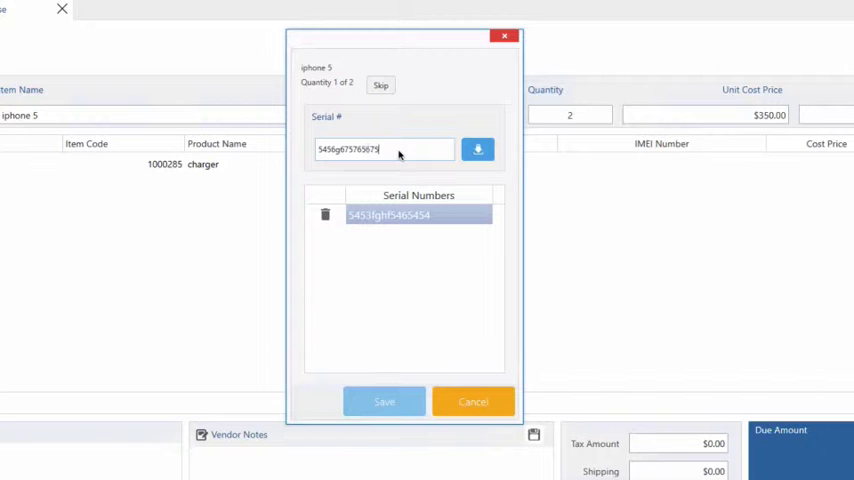
{"action": "type", "text": "665454"}
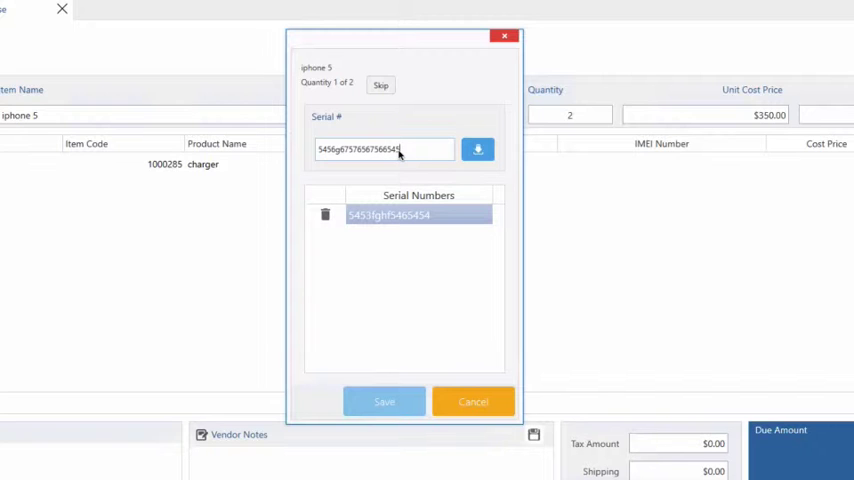
{"action": "left_click", "coordinate": [477, 149]}
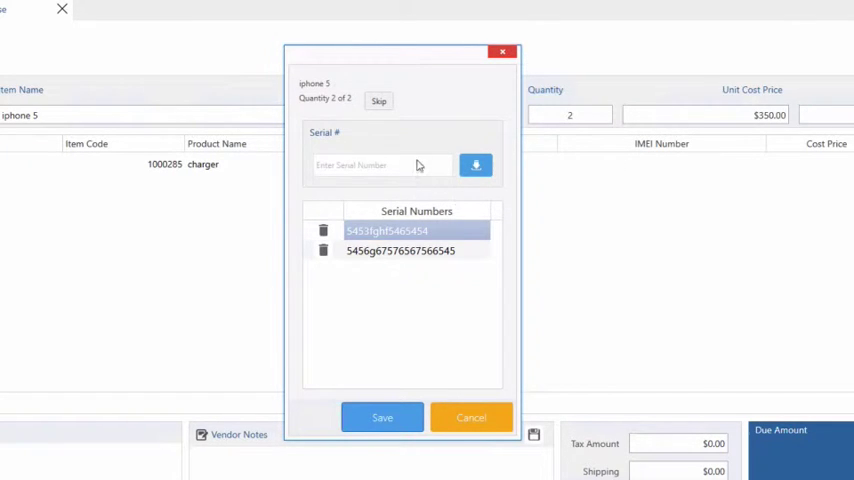
{"action": "left_click", "coordinate": [382, 417]}
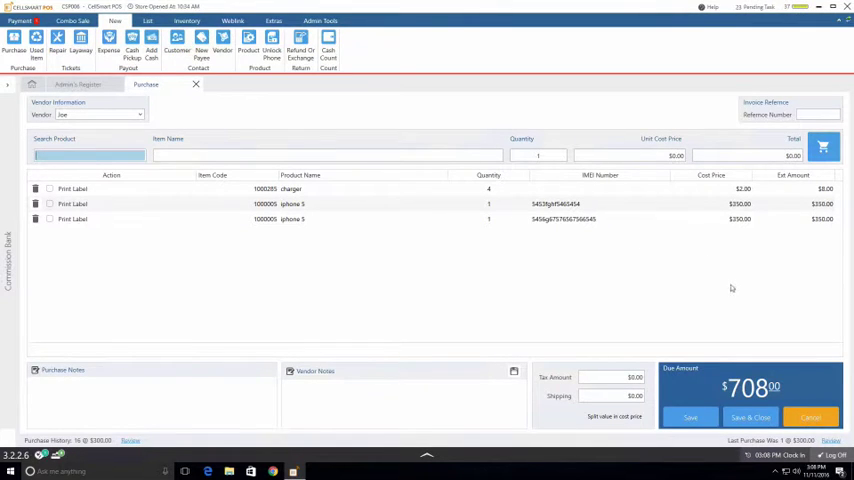
{"action": "mouse_move", "coordinate": [530, 313]}
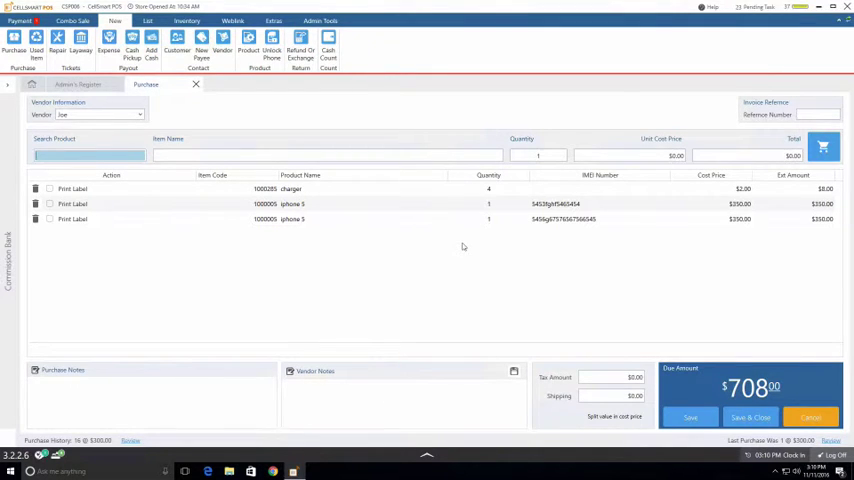
Step: Enter 1234568 as the invoice reference number
{"action": "left_click", "coordinate": [818, 114]}
{"action": "type", "text": "1234568"}
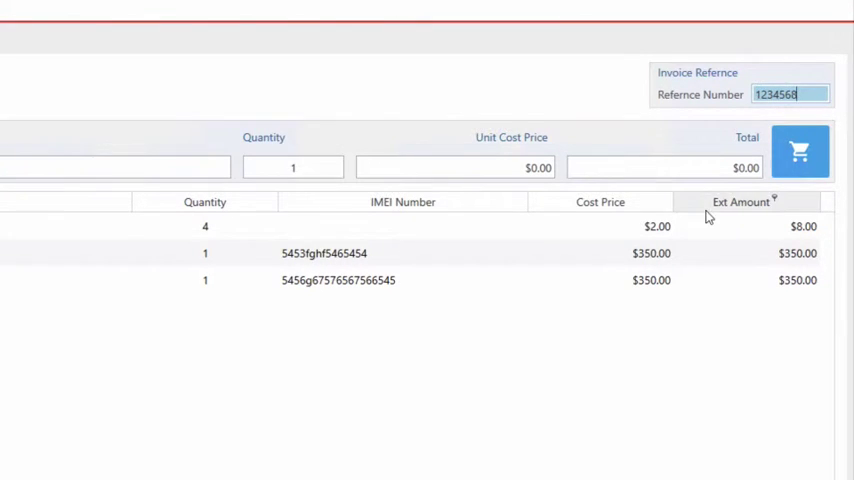
Step: Enter a $10.00 shipping charge in the Shipping field
{"action": "scroll", "scroll_direction": "down", "scroll_amount": 3}
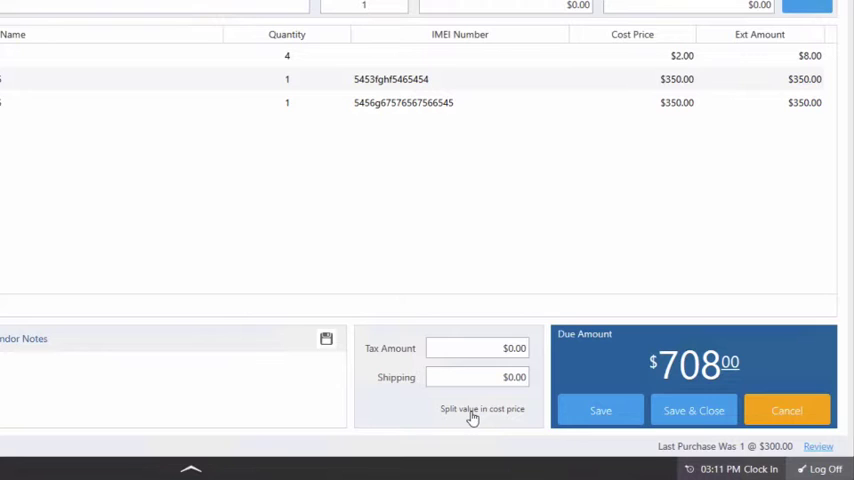
{"action": "left_click", "coordinate": [477, 348]}
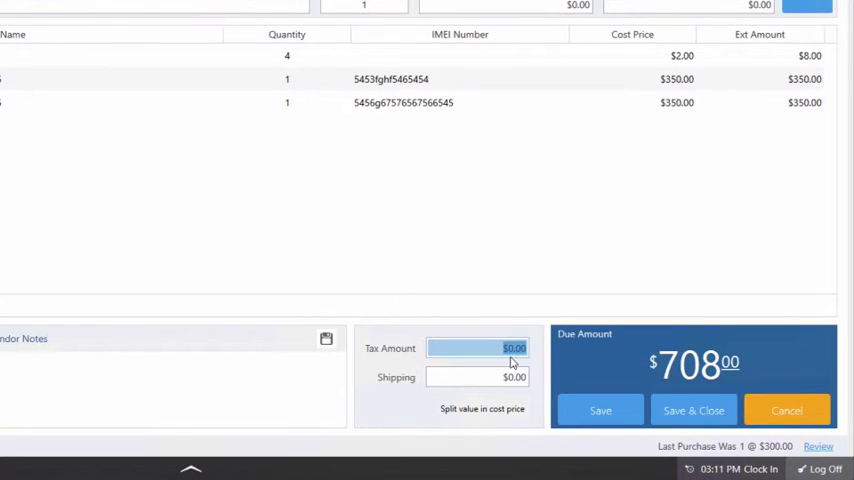
{"action": "left_click", "coordinate": [477, 377]}
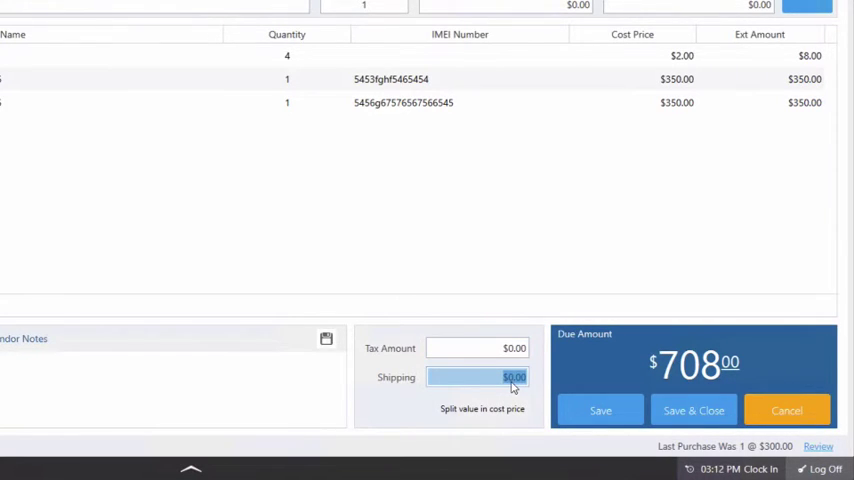
{"action": "type", "text": "10.00"}
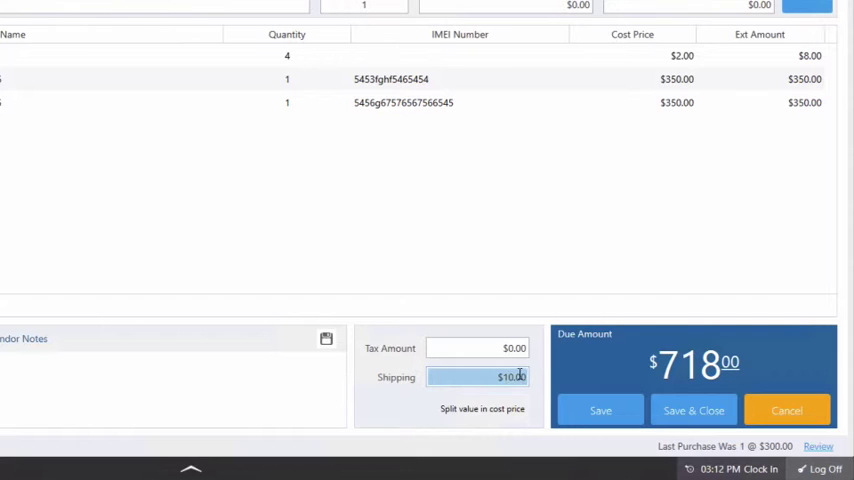
Step: Split the $10 shipping into cost prices: chargers $2.03, iPhone 5 $354.94
{"action": "left_click", "coordinate": [481, 409]}
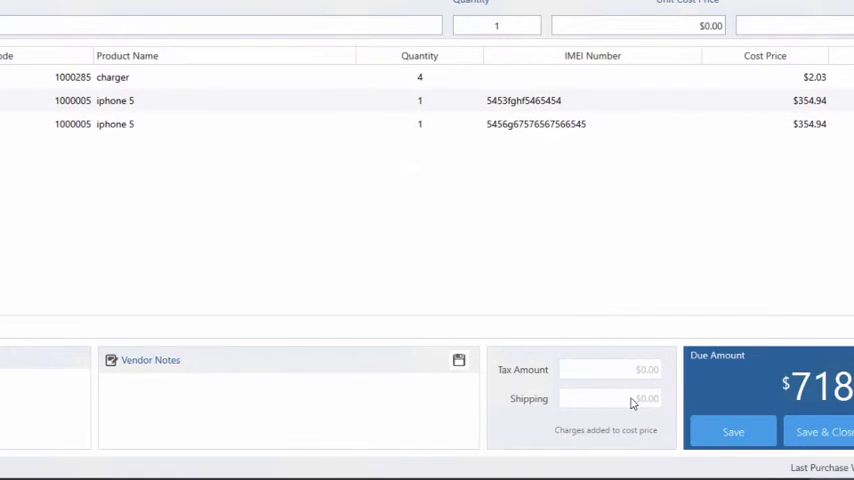
{"action": "mouse_move", "coordinate": [631, 211]}
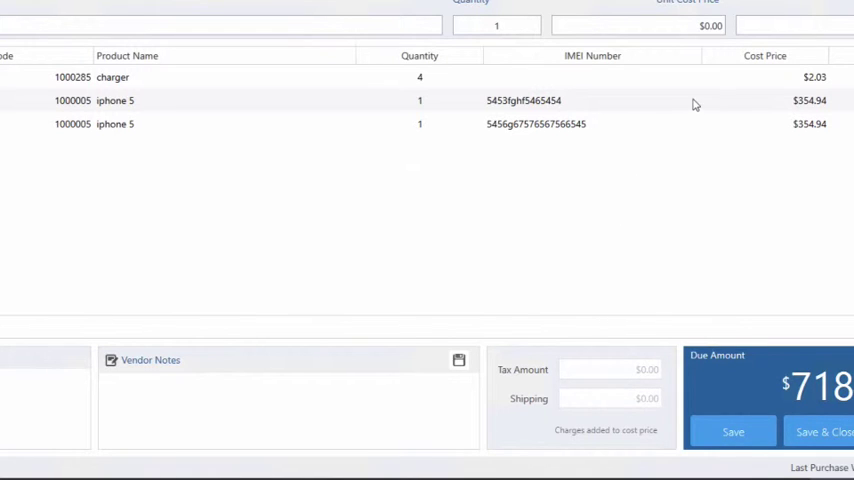
{"action": "mouse_move", "coordinate": [687, 100]}
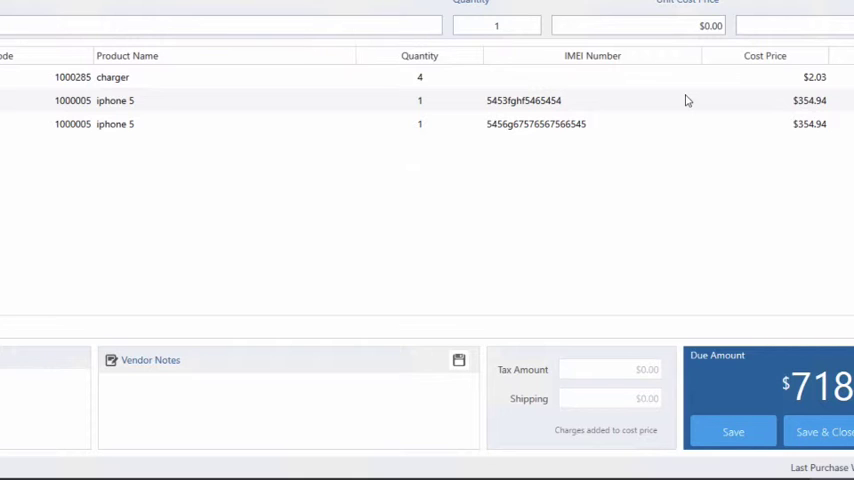
{"action": "mouse_move", "coordinate": [691, 133]}
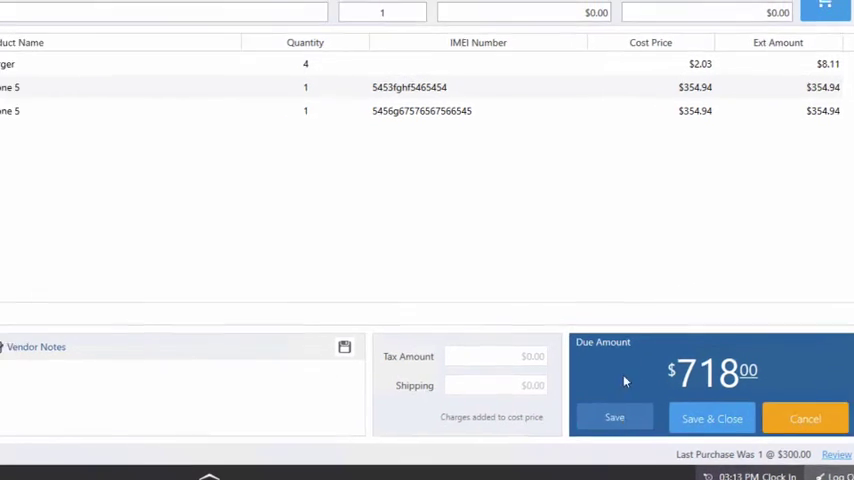
Step: Save the purchase and confirm the $718 Payment Out details
{"action": "left_click", "coordinate": [614, 418]}
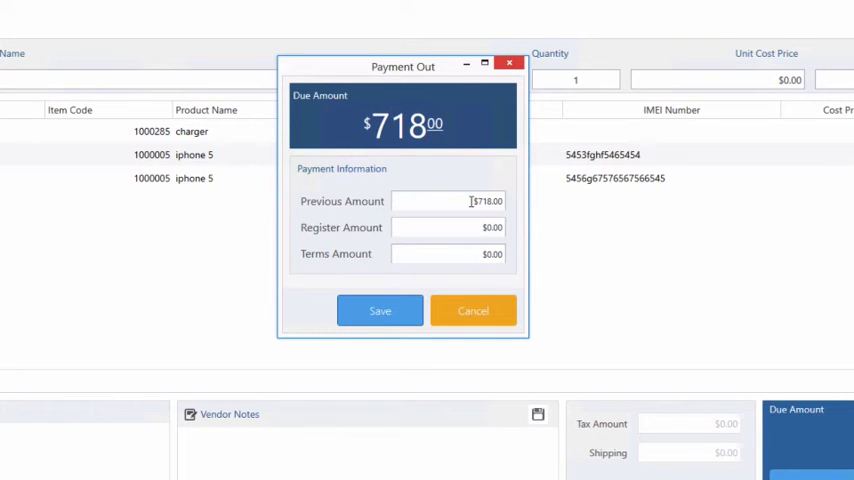
{"action": "left_click", "coordinate": [380, 310]}
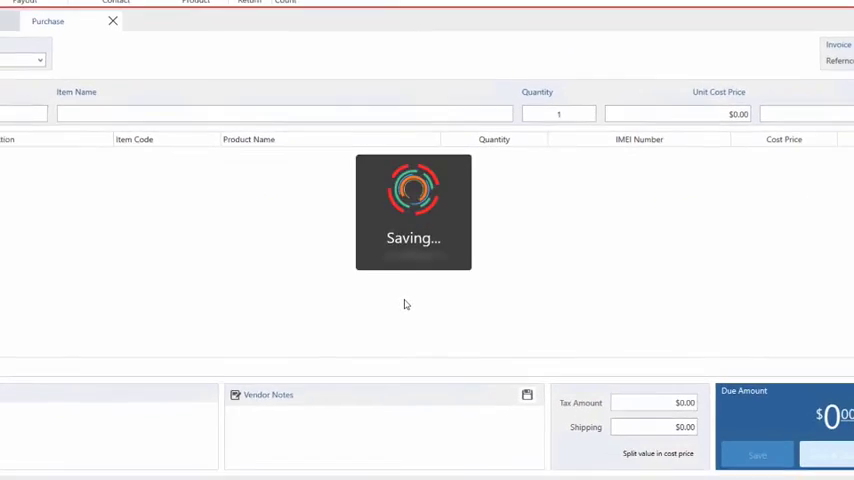